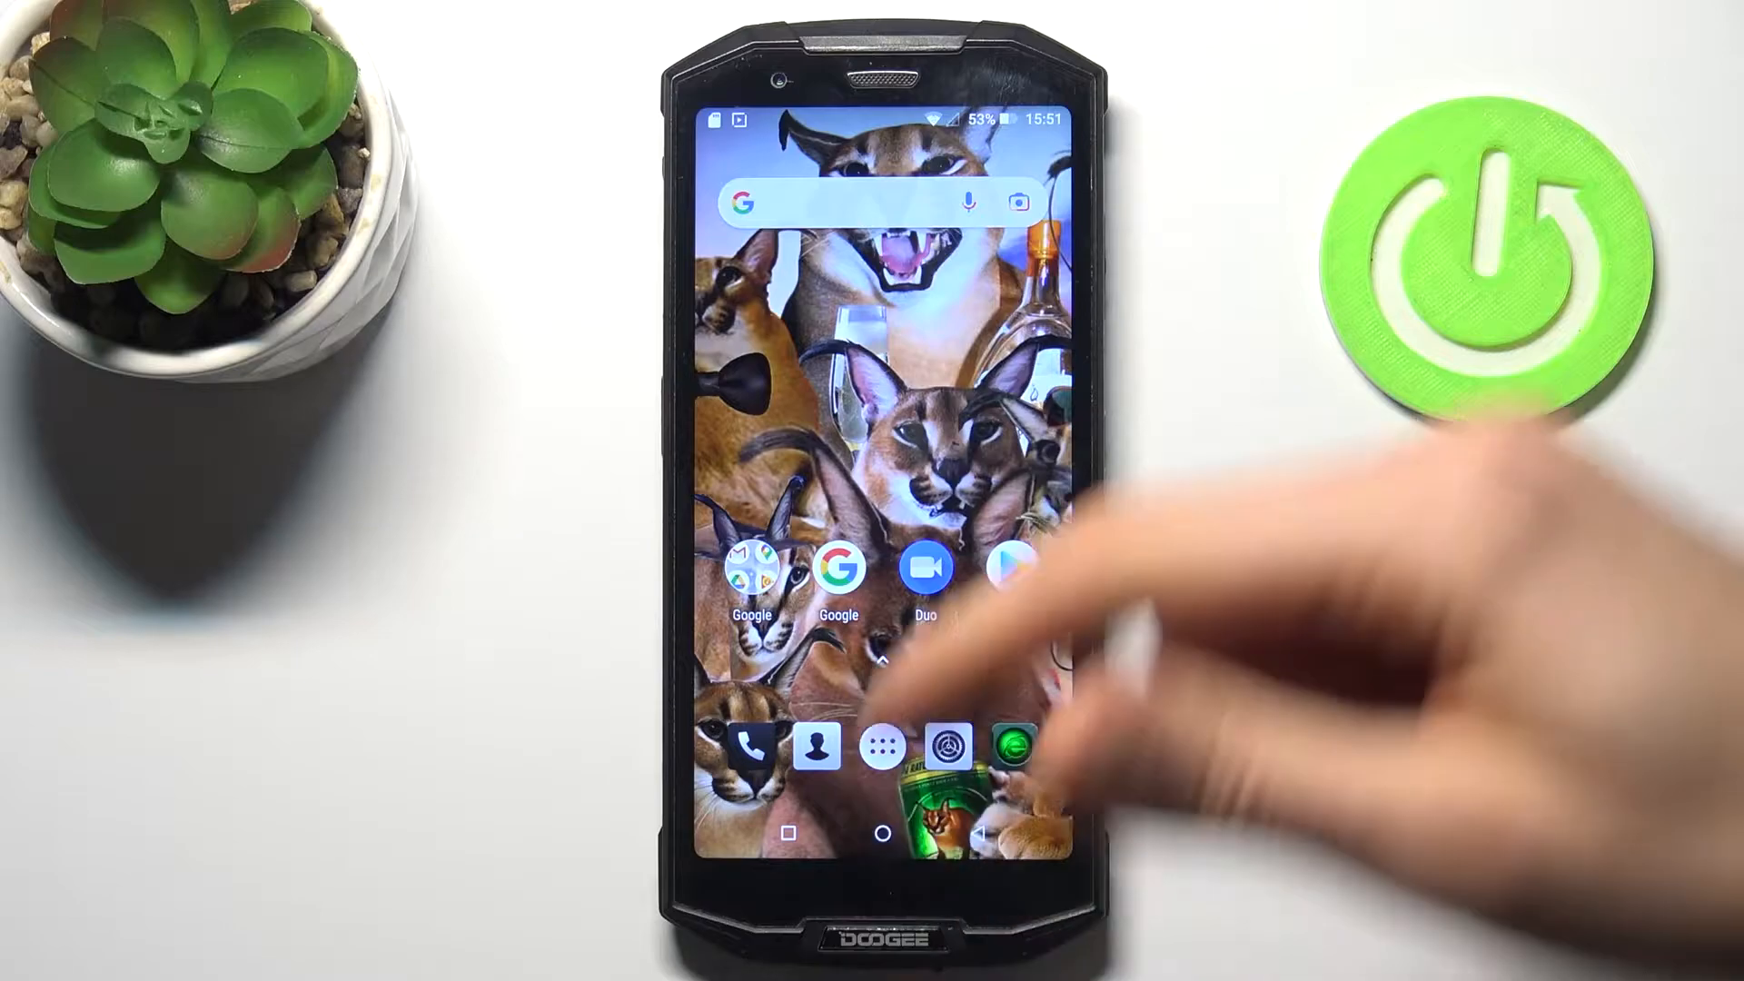
Step: Launch Files Go from the launcher's app drawer after scrolling to it
click(883, 745)
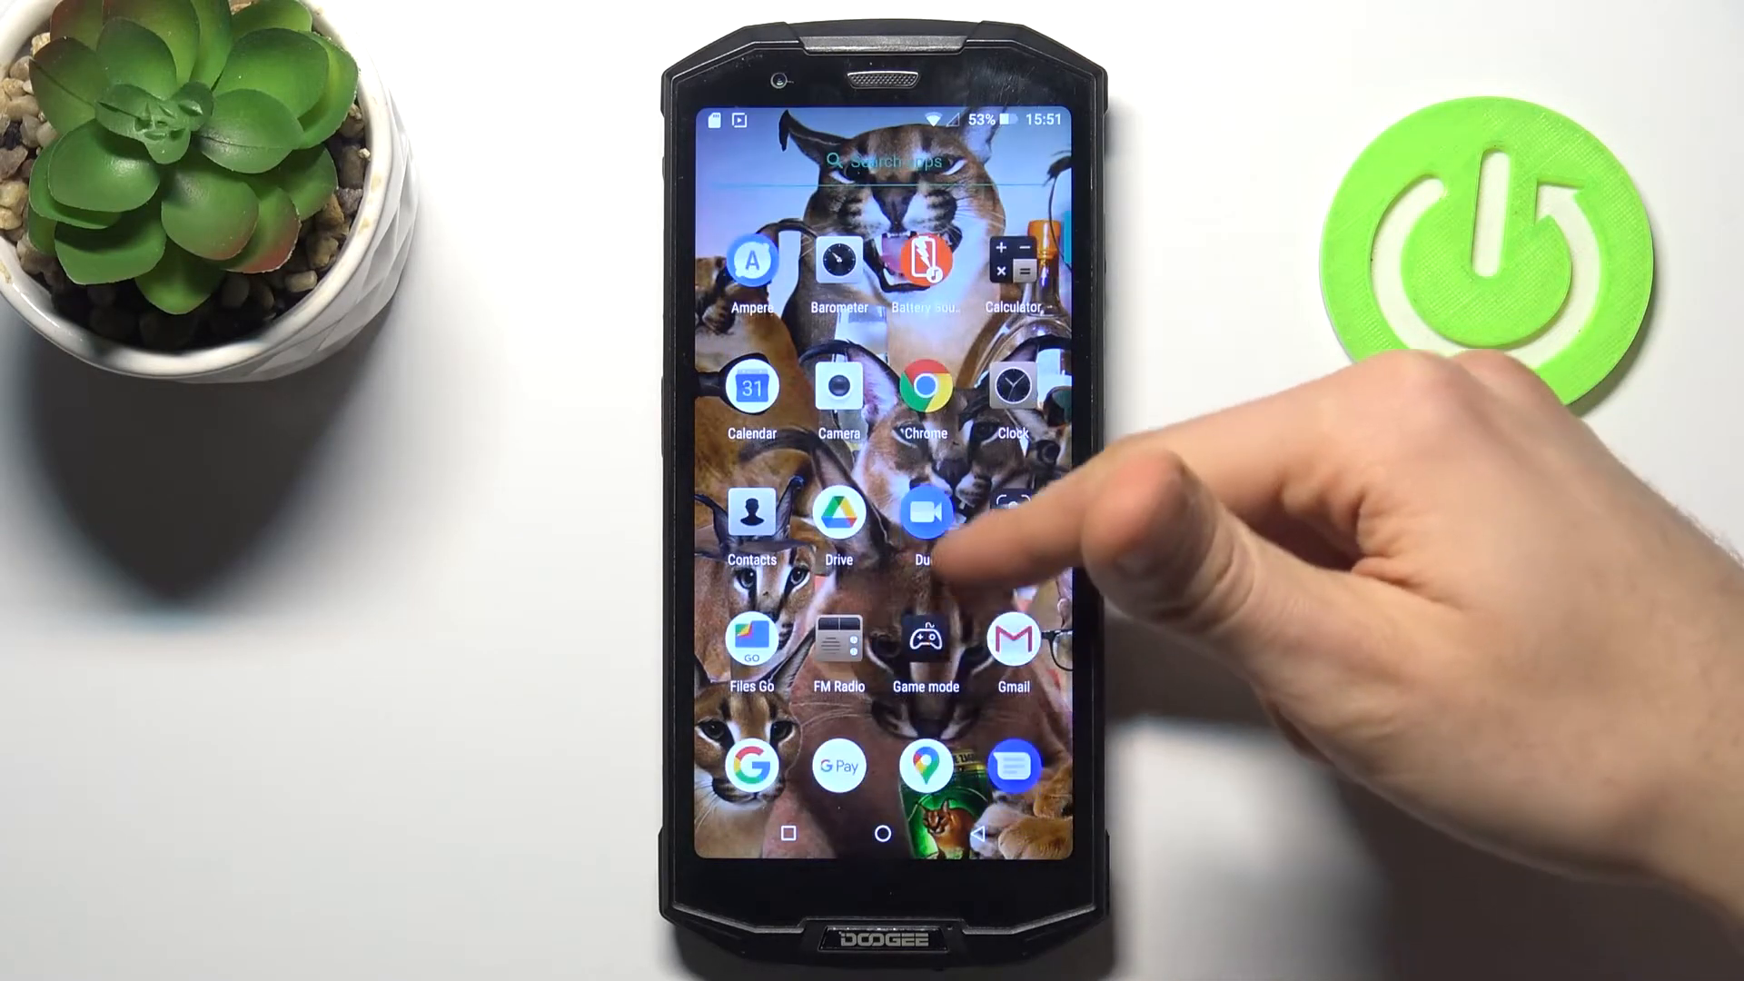
scroll(down, 3)
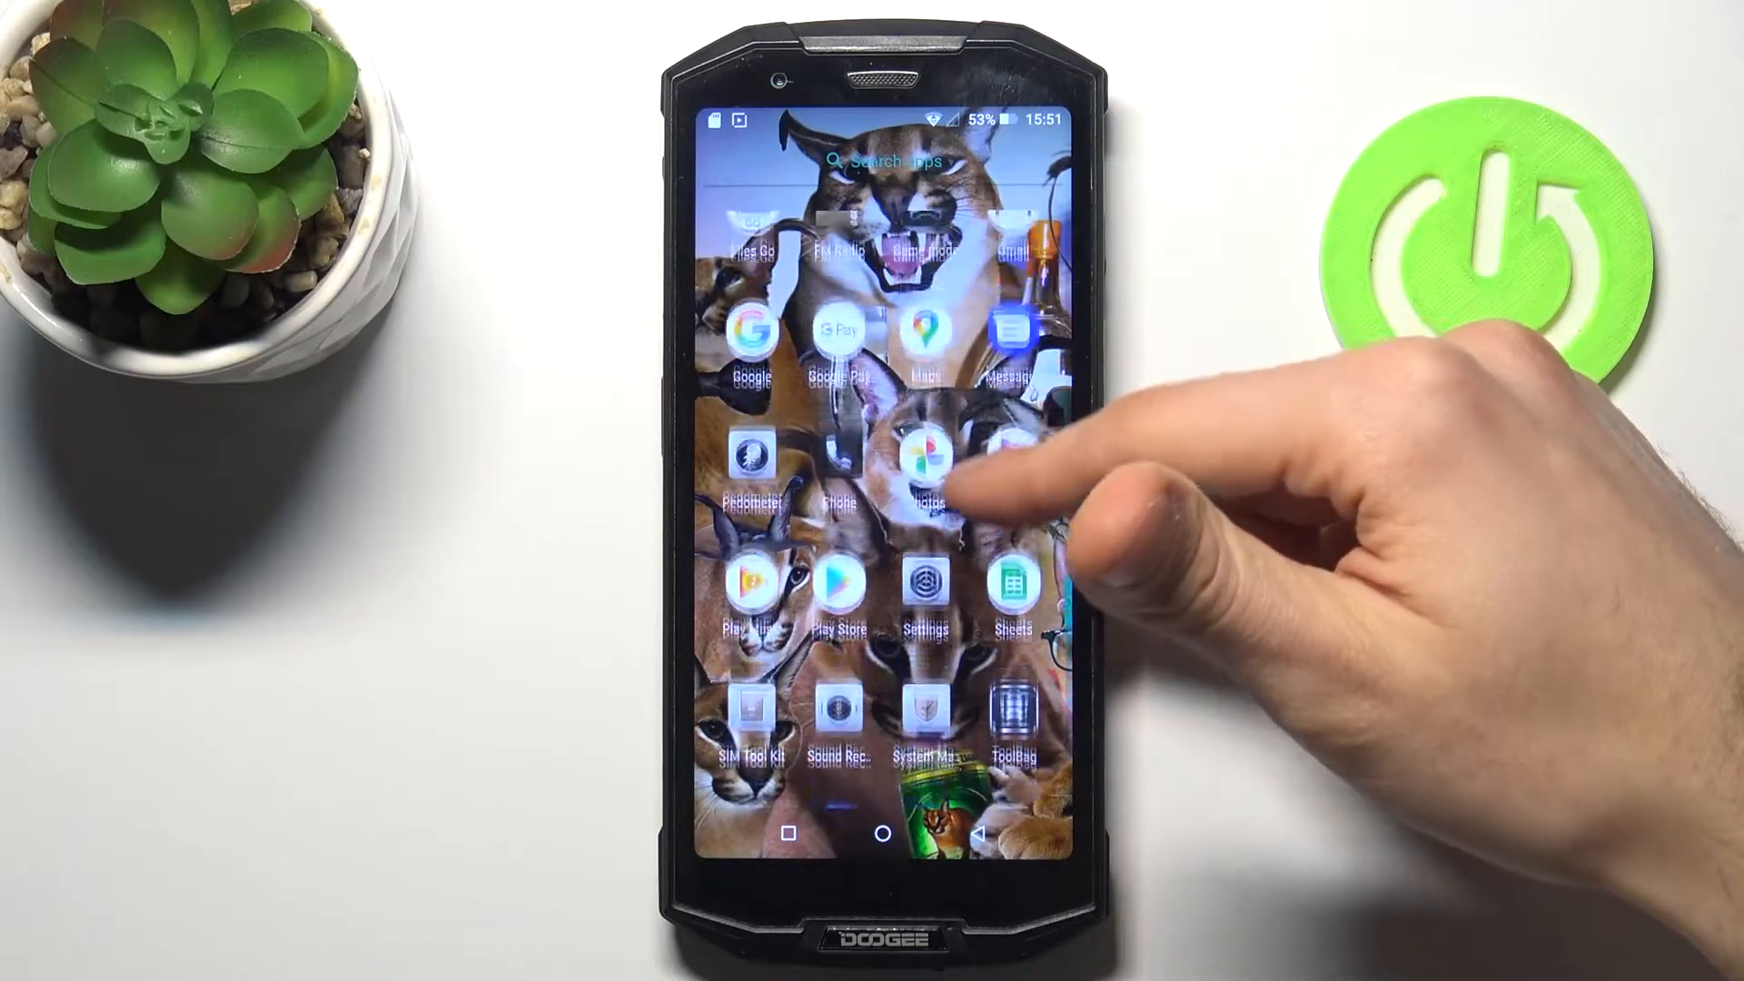
scroll(down, 3)
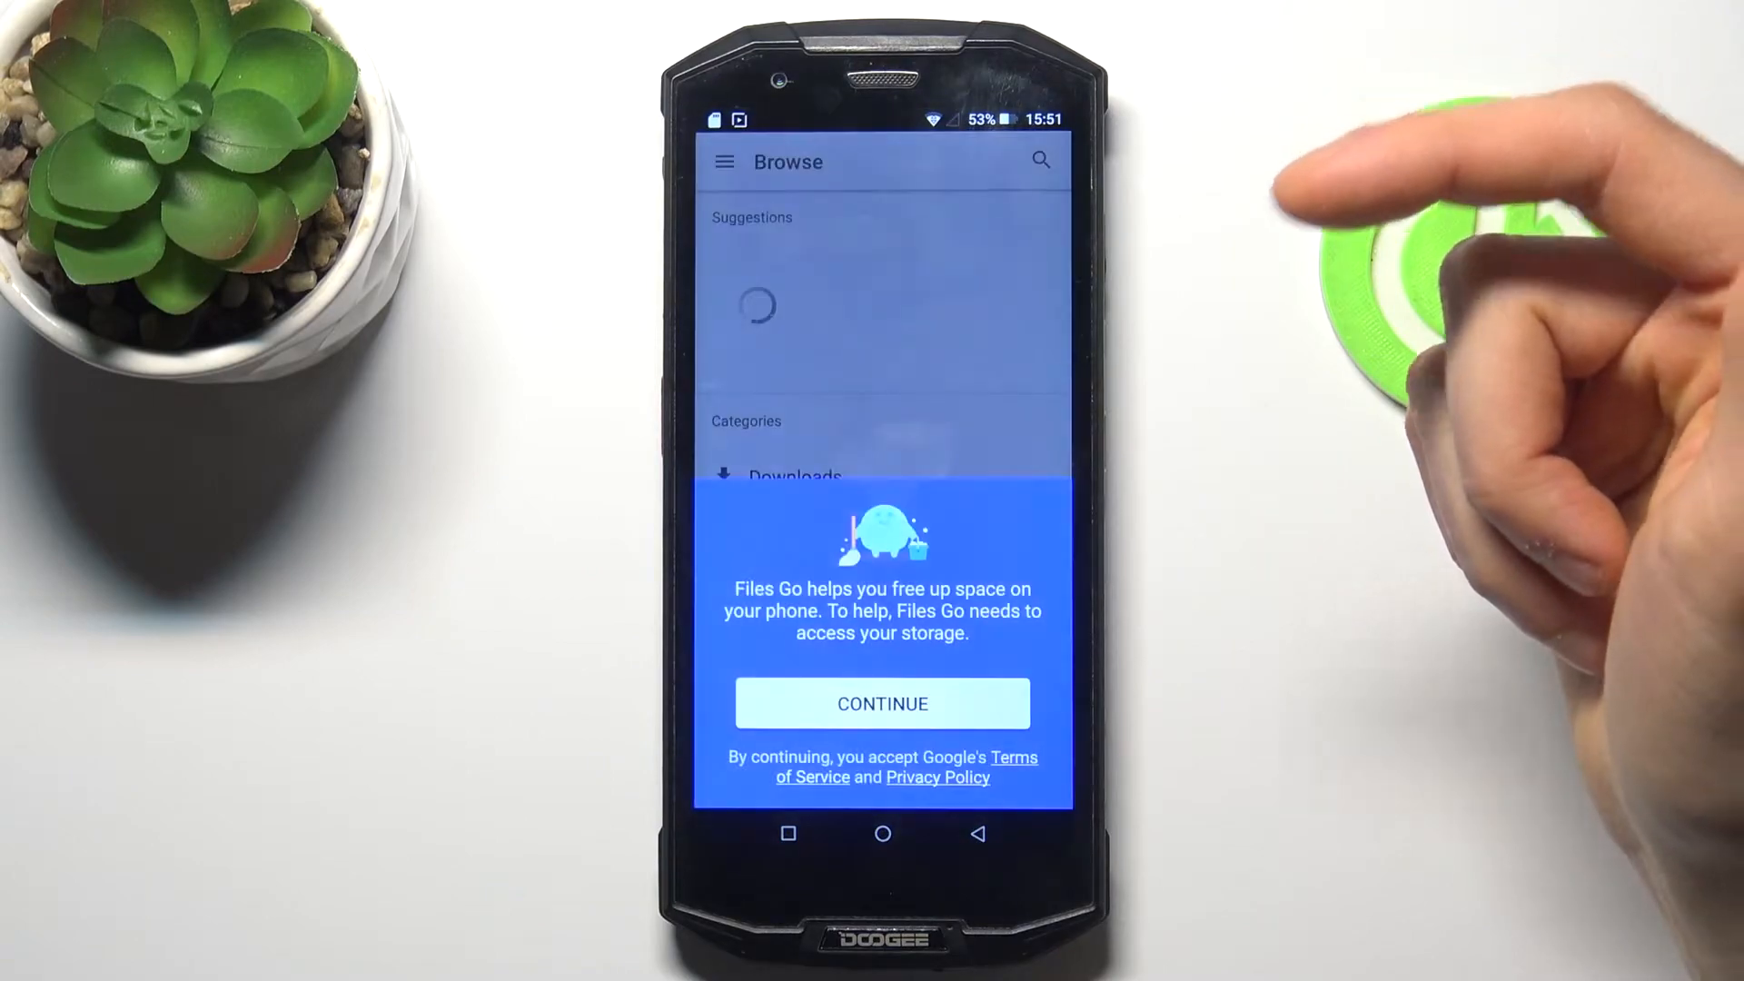
Step: Continue past the storage prompt and show the Apps category of installed apps
click(881, 703)
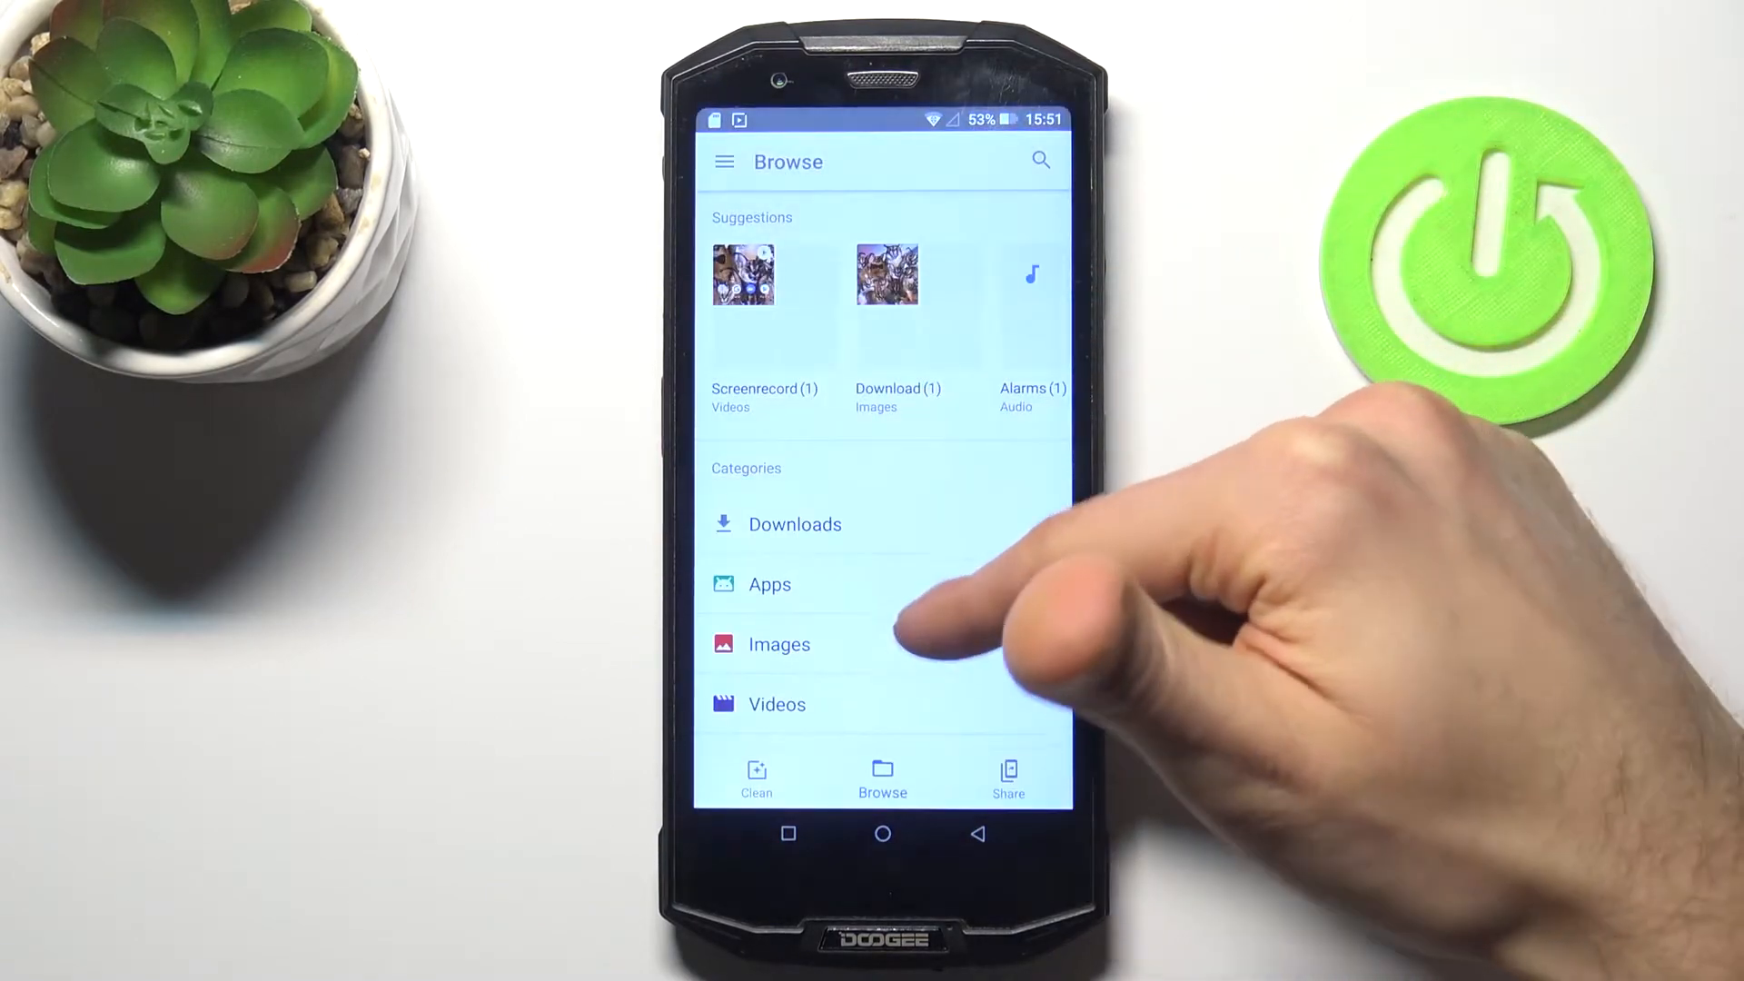
click(769, 584)
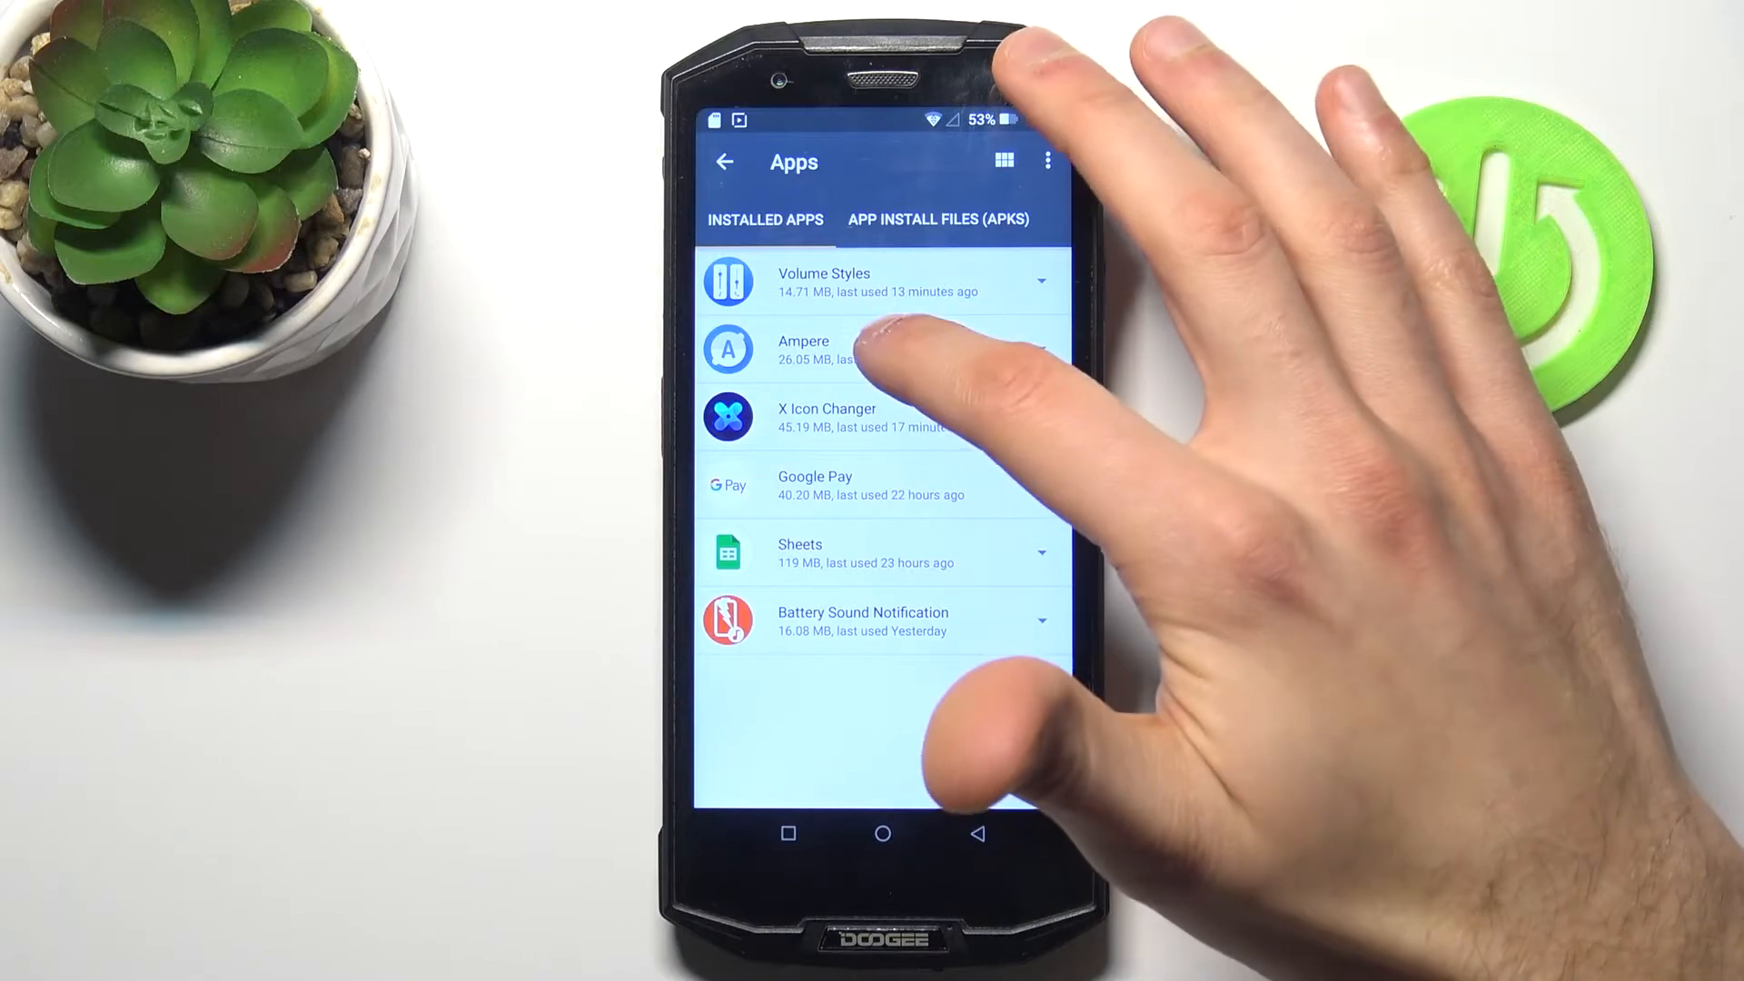
Step: Request Ampere be copied to the SD card and allow Files Go SD card access
click(803, 349)
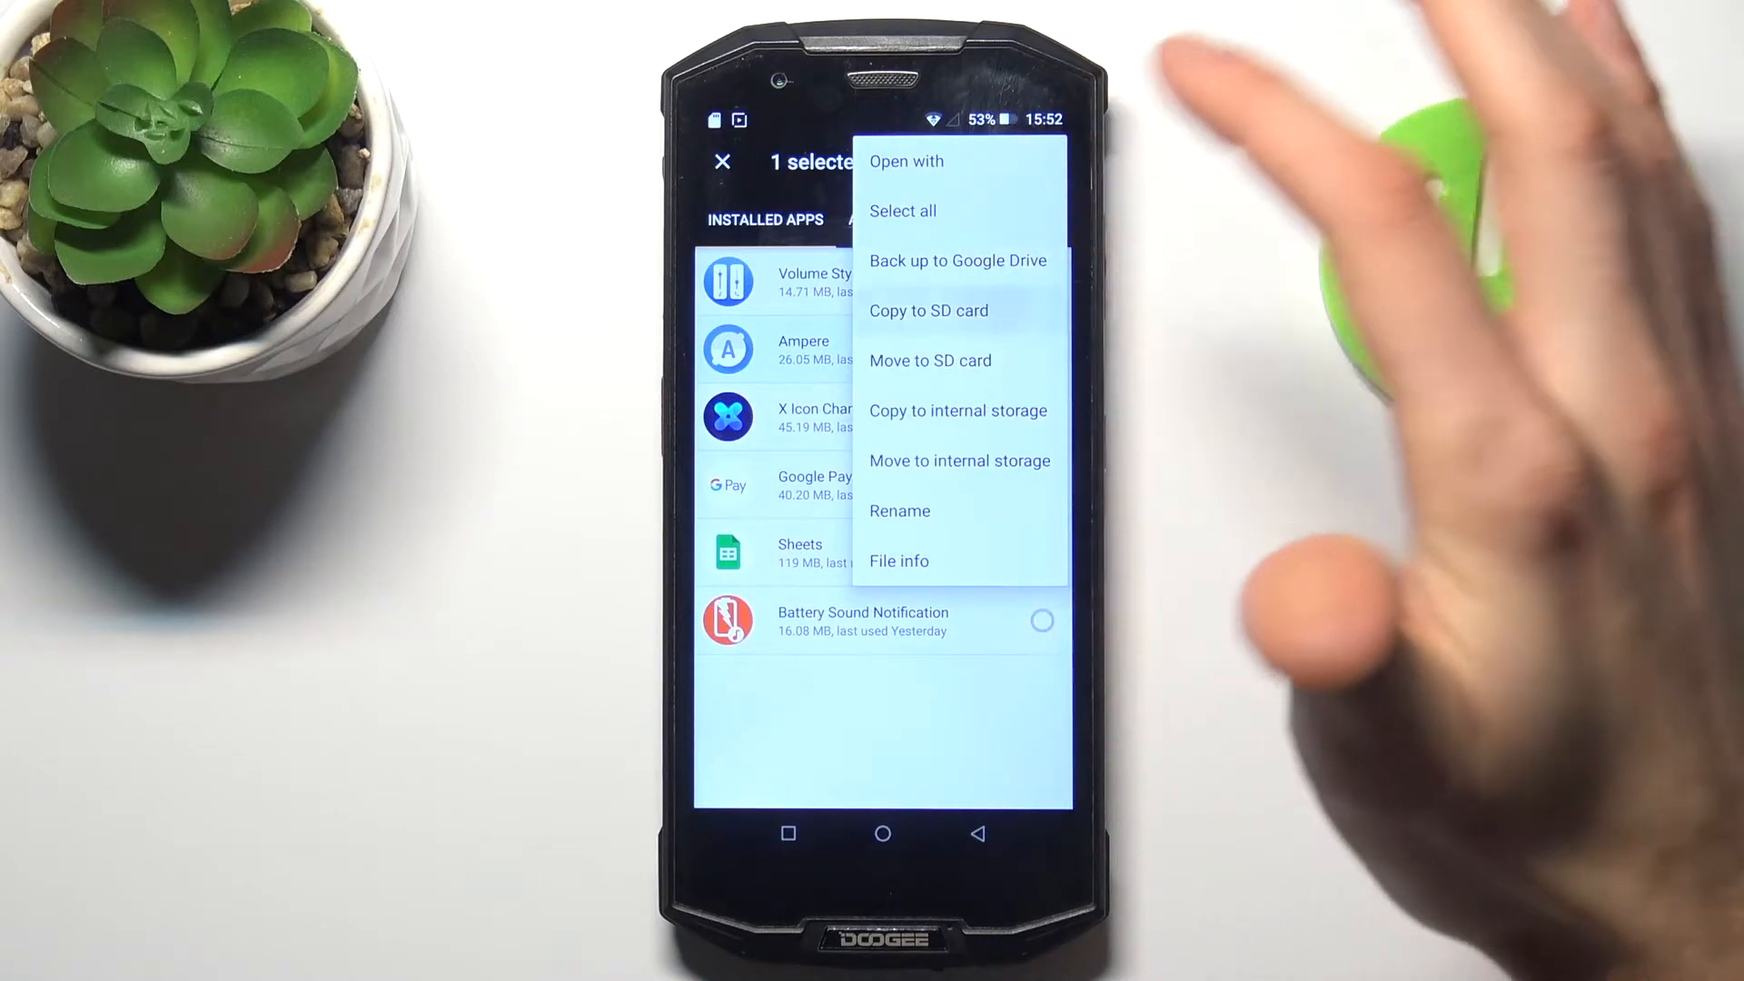
click(928, 311)
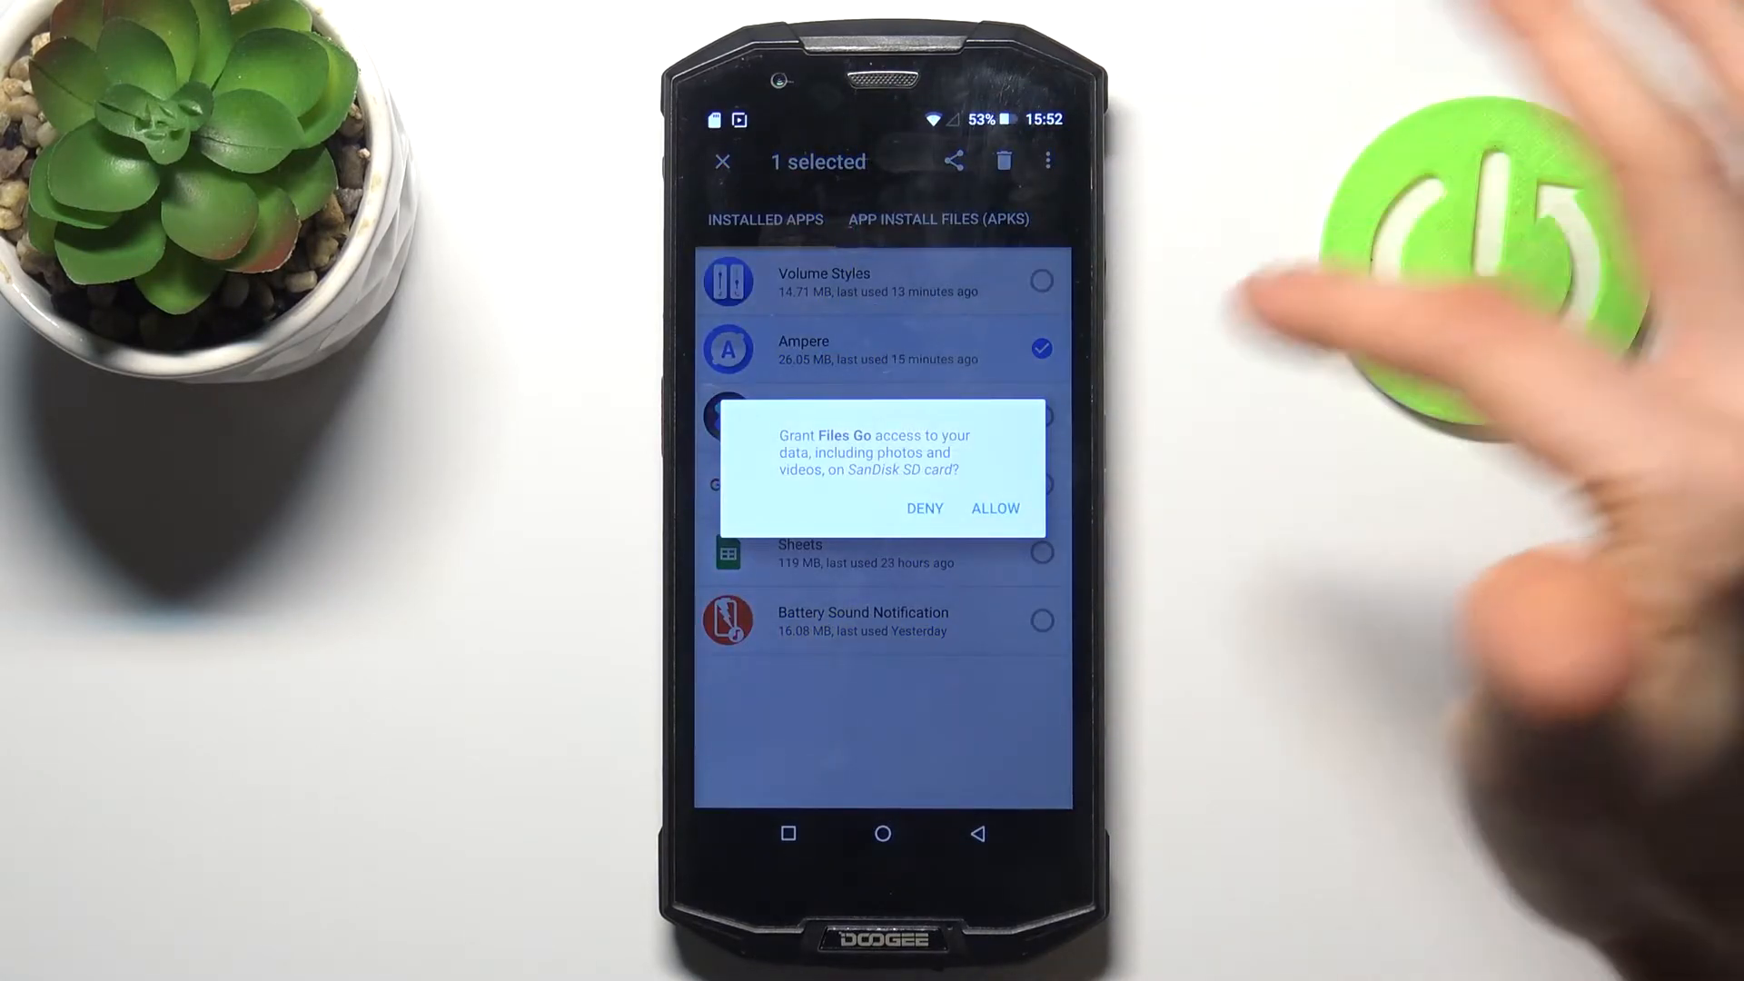
click(994, 509)
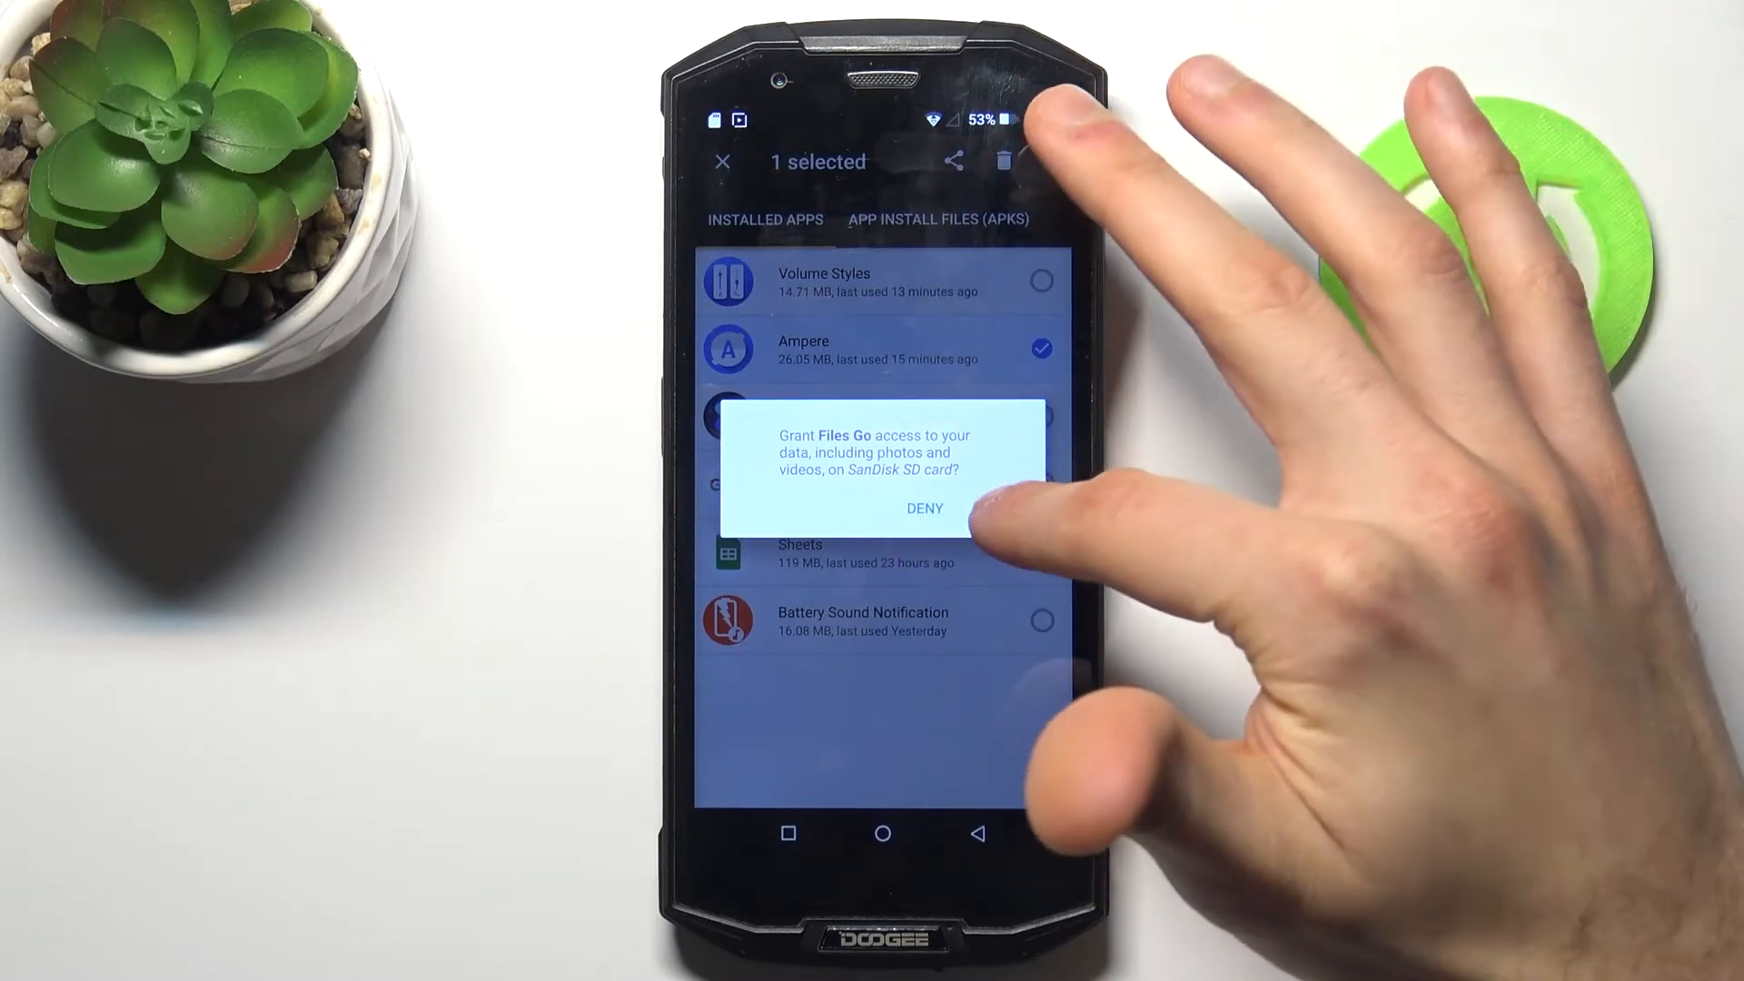
click(923, 508)
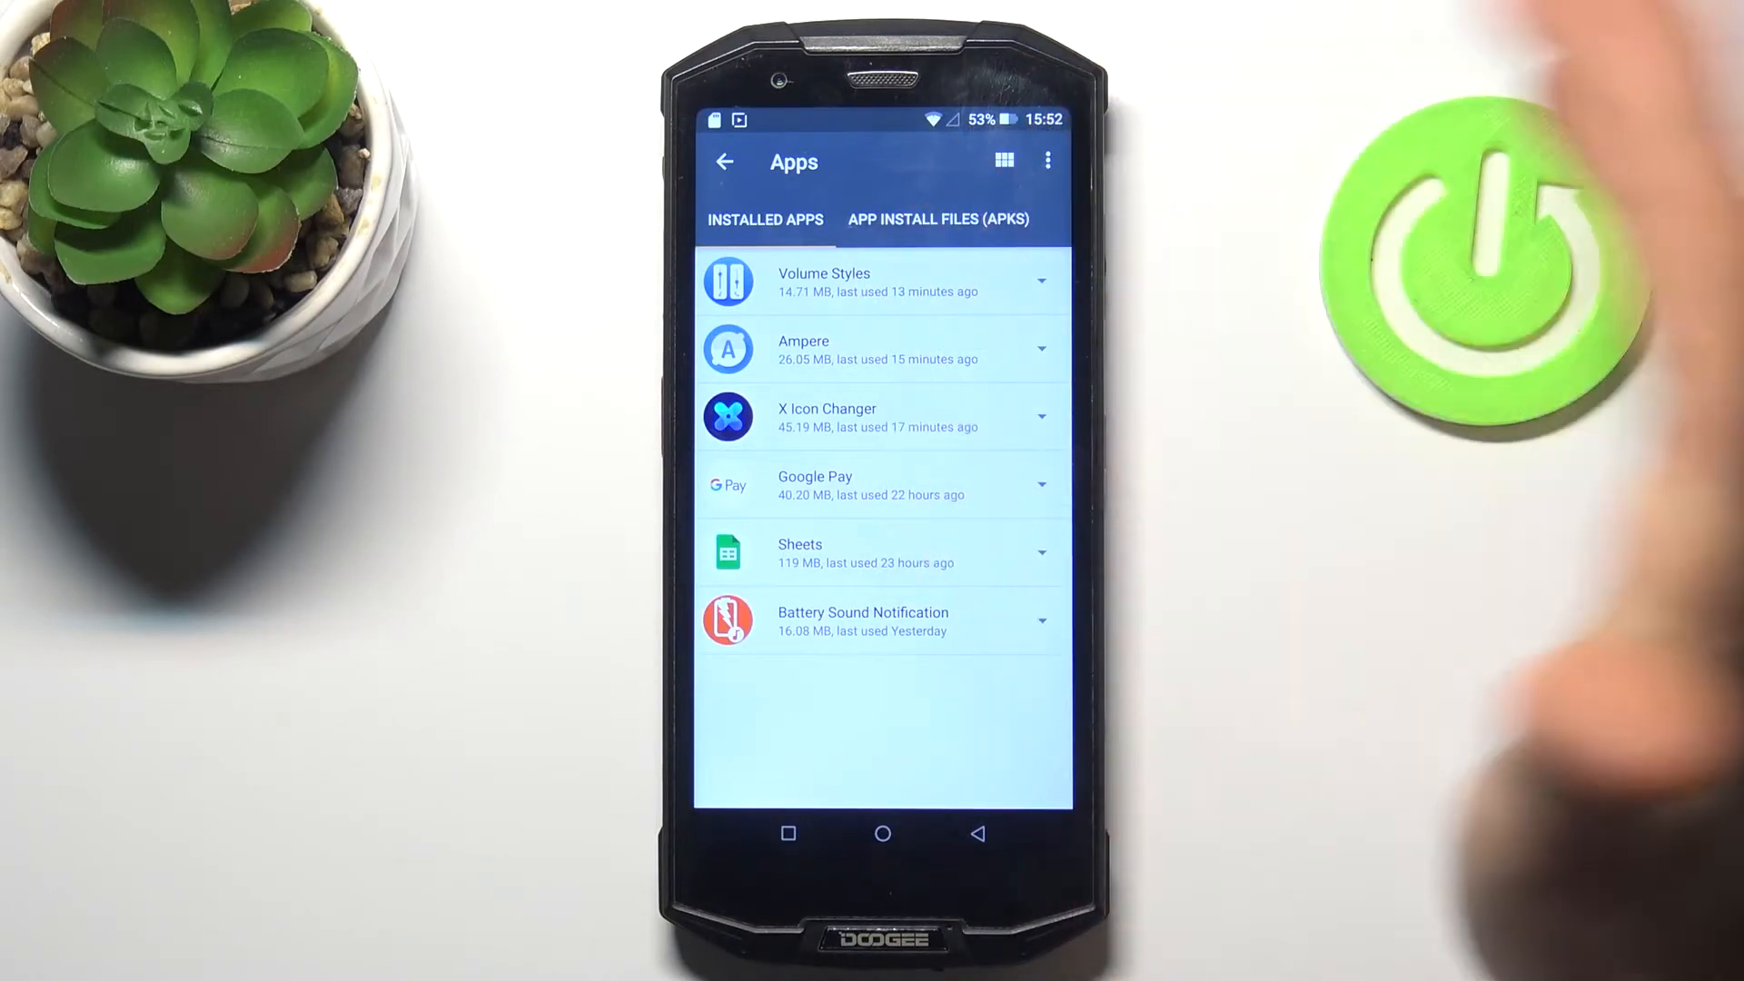
mouse_move(1468, 278)
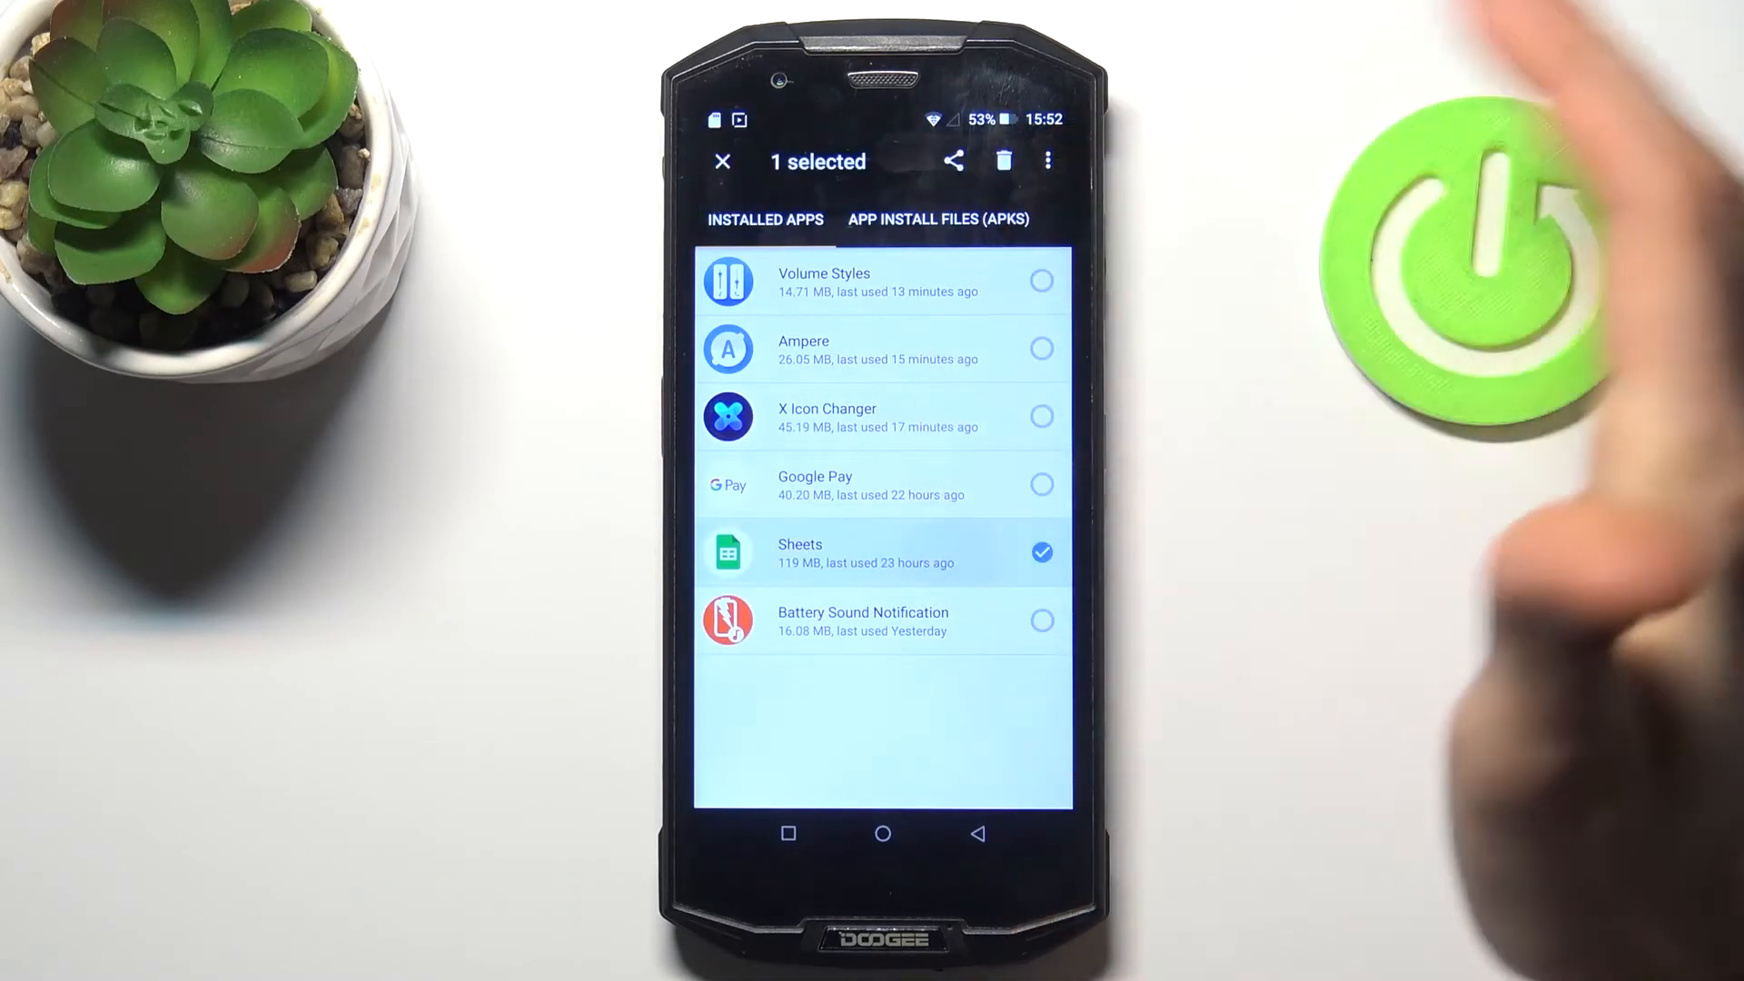
click(1046, 162)
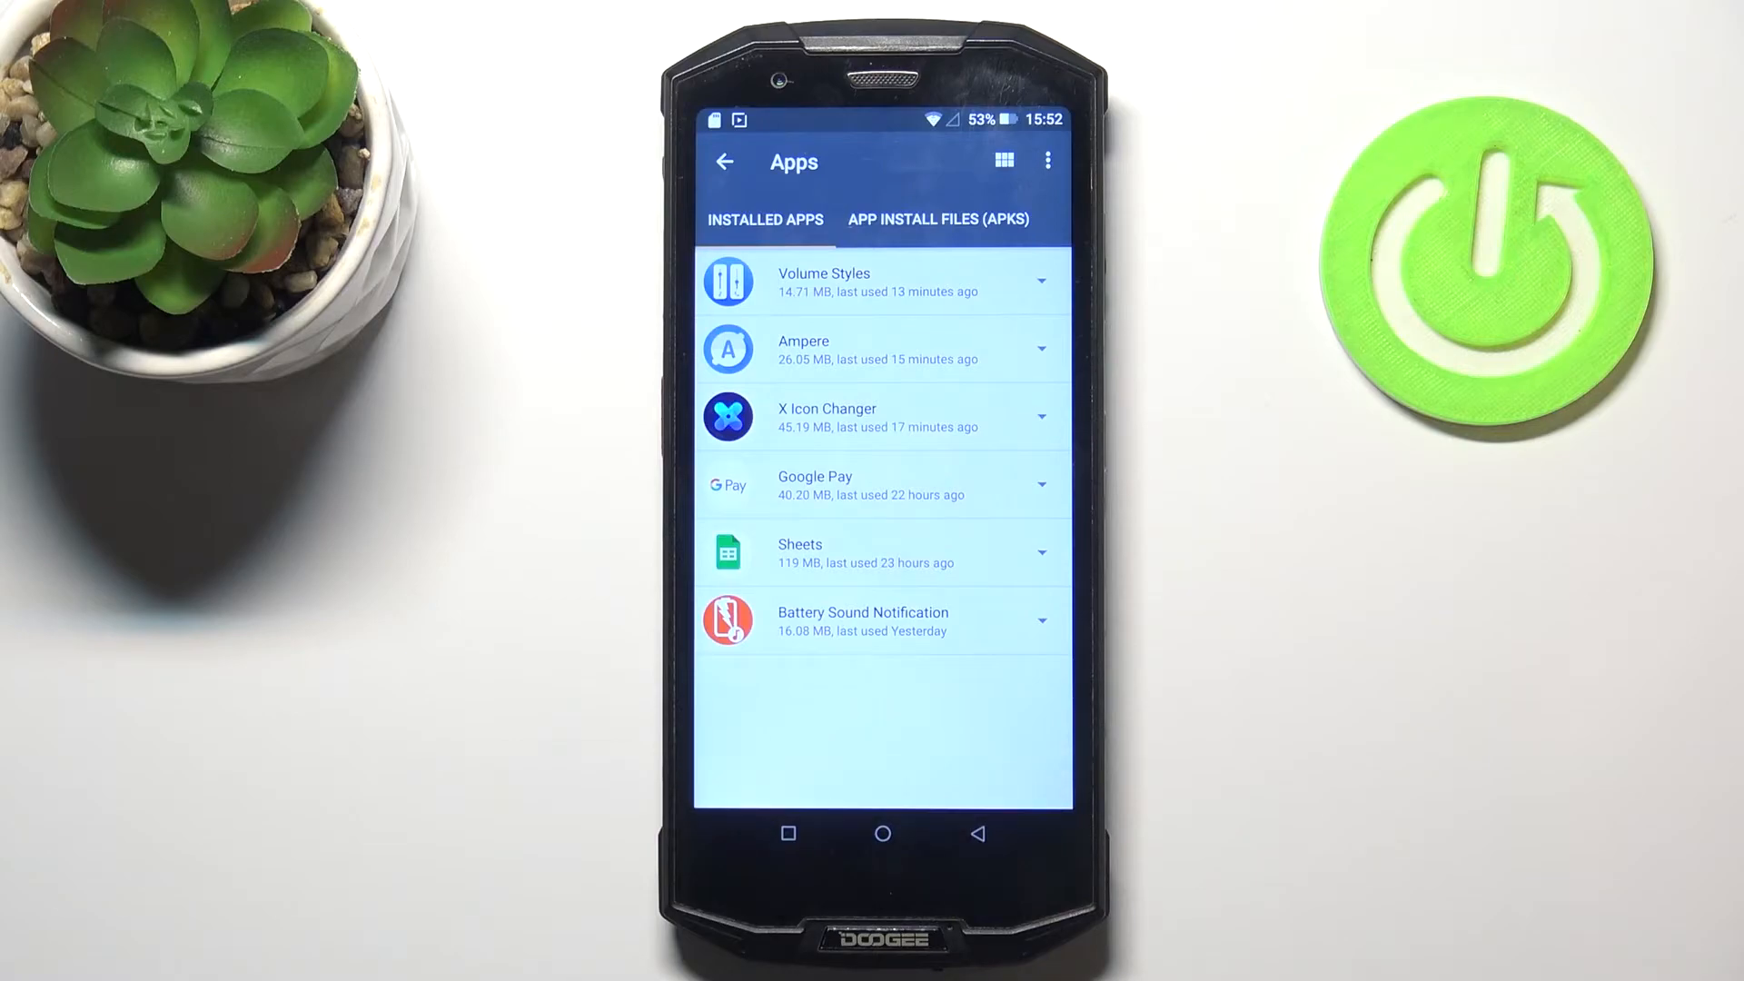
click(939, 220)
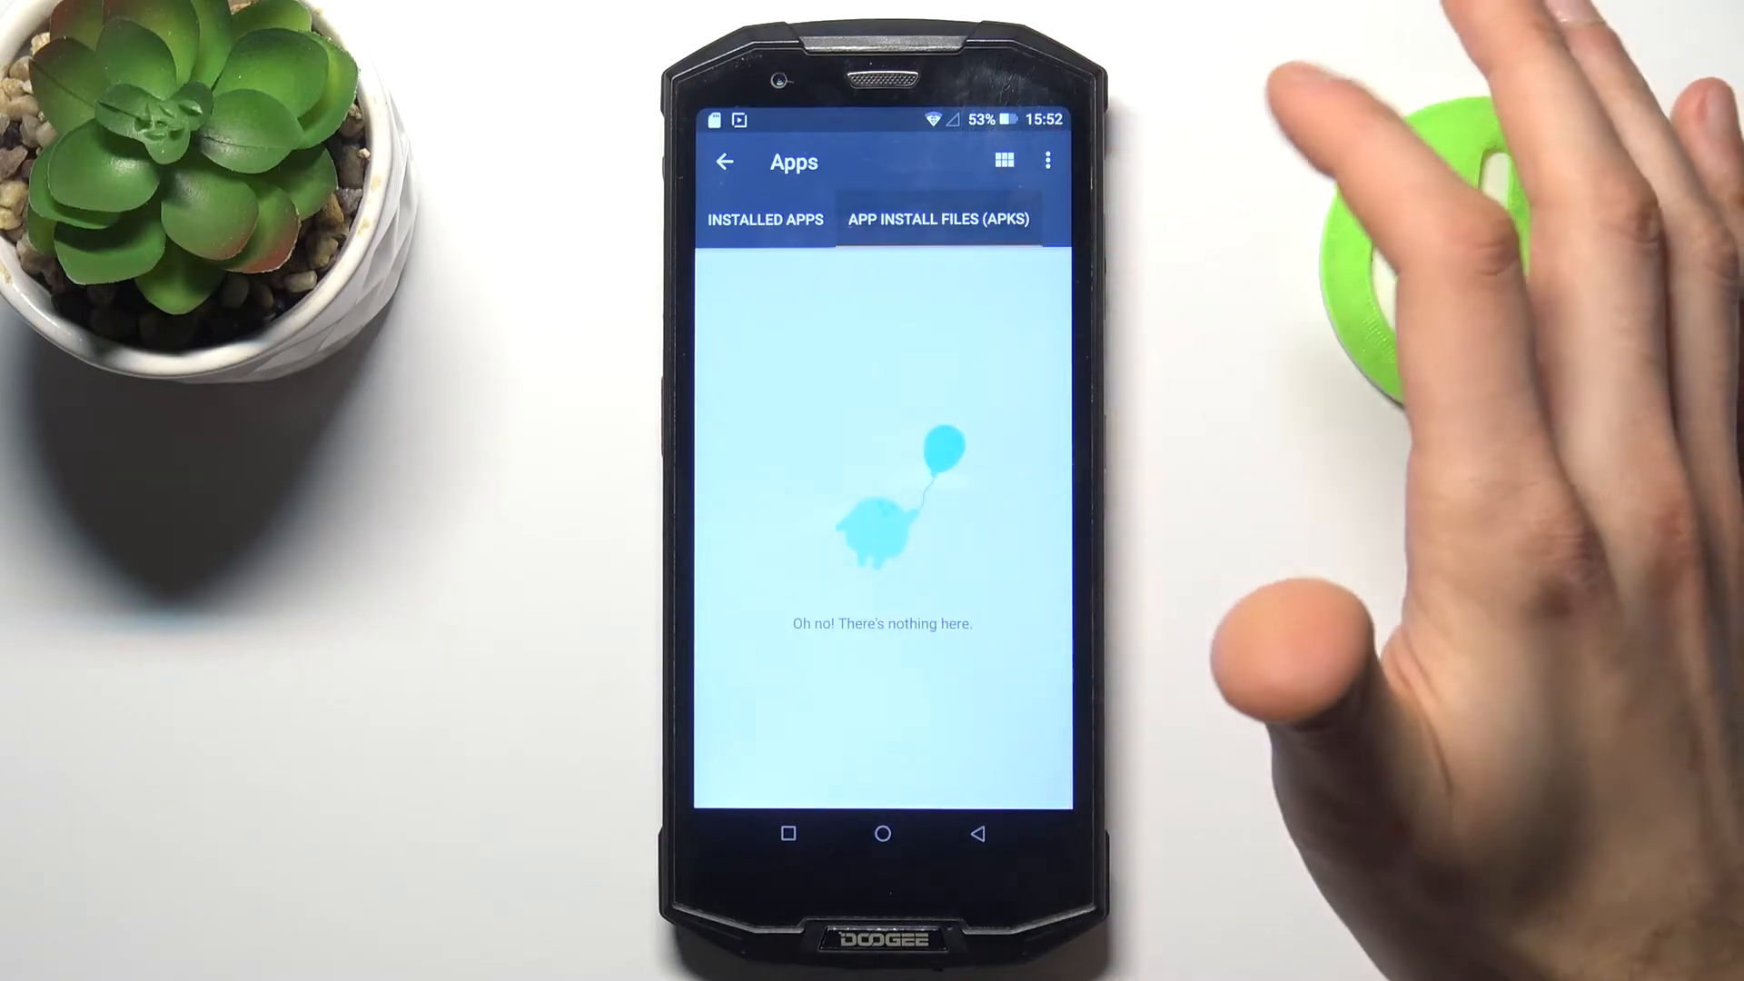
click(765, 219)
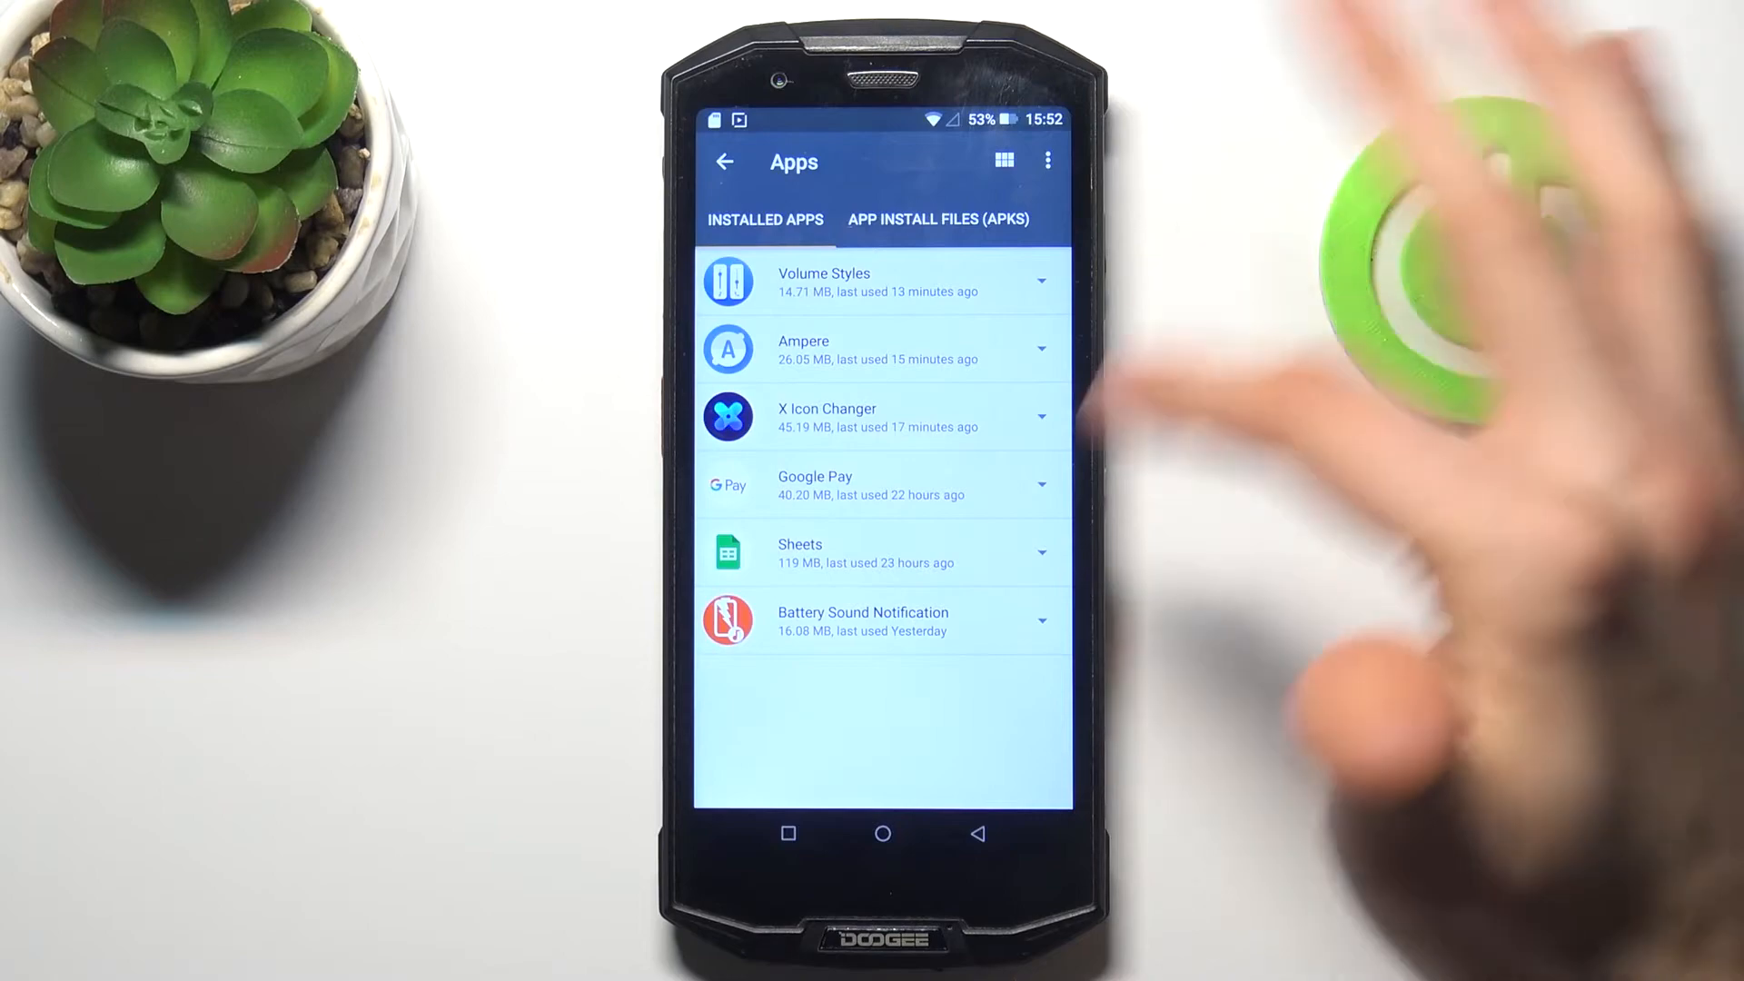
Step: Request Battery Sound Notification be moved to the SD card, then clear all recent apps
click(863, 621)
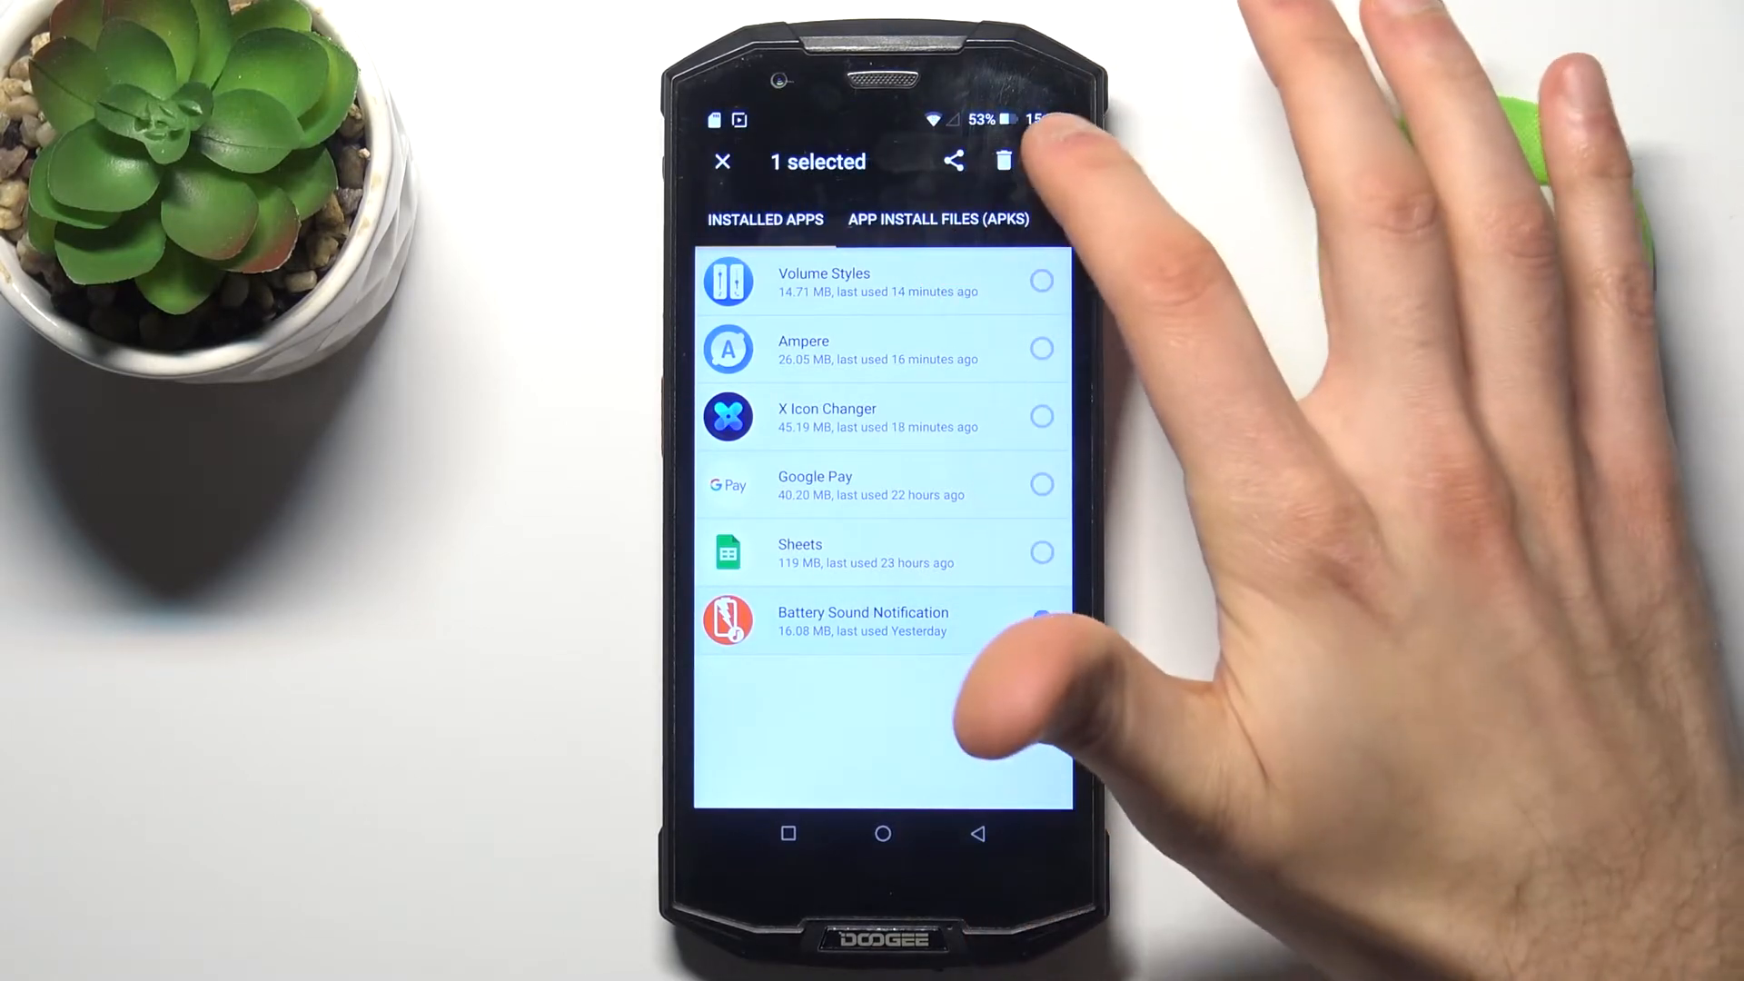
click(1004, 162)
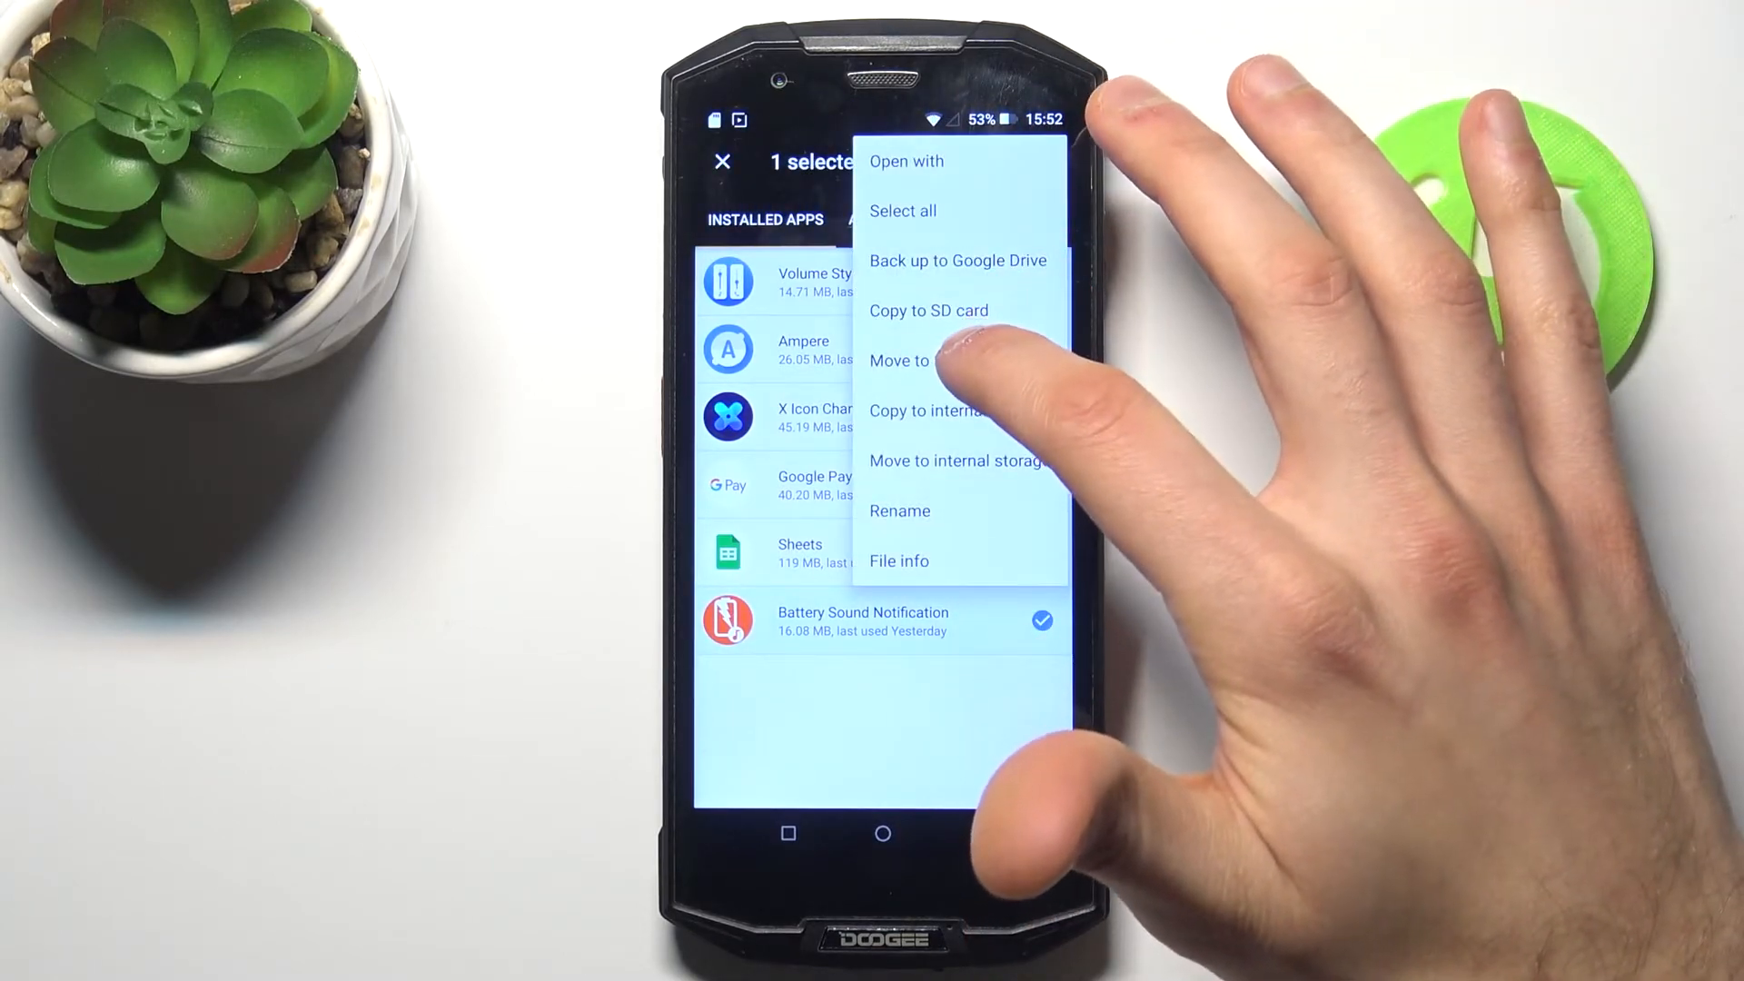
click(901, 360)
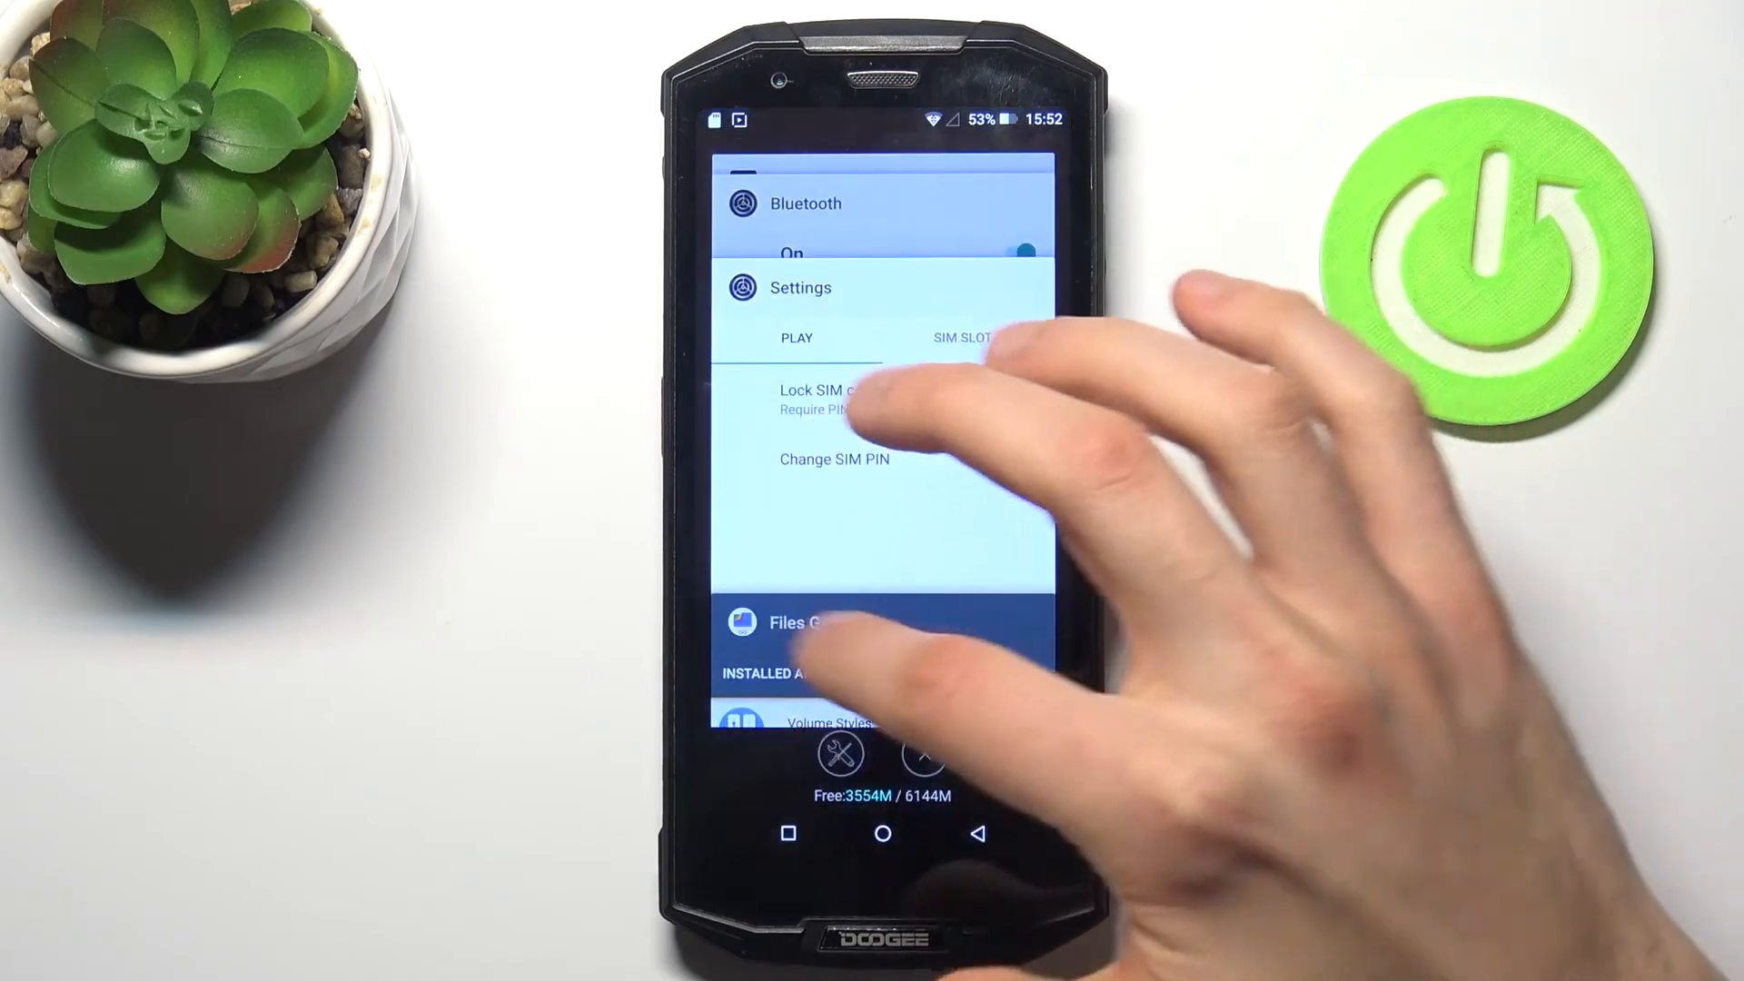
click(922, 752)
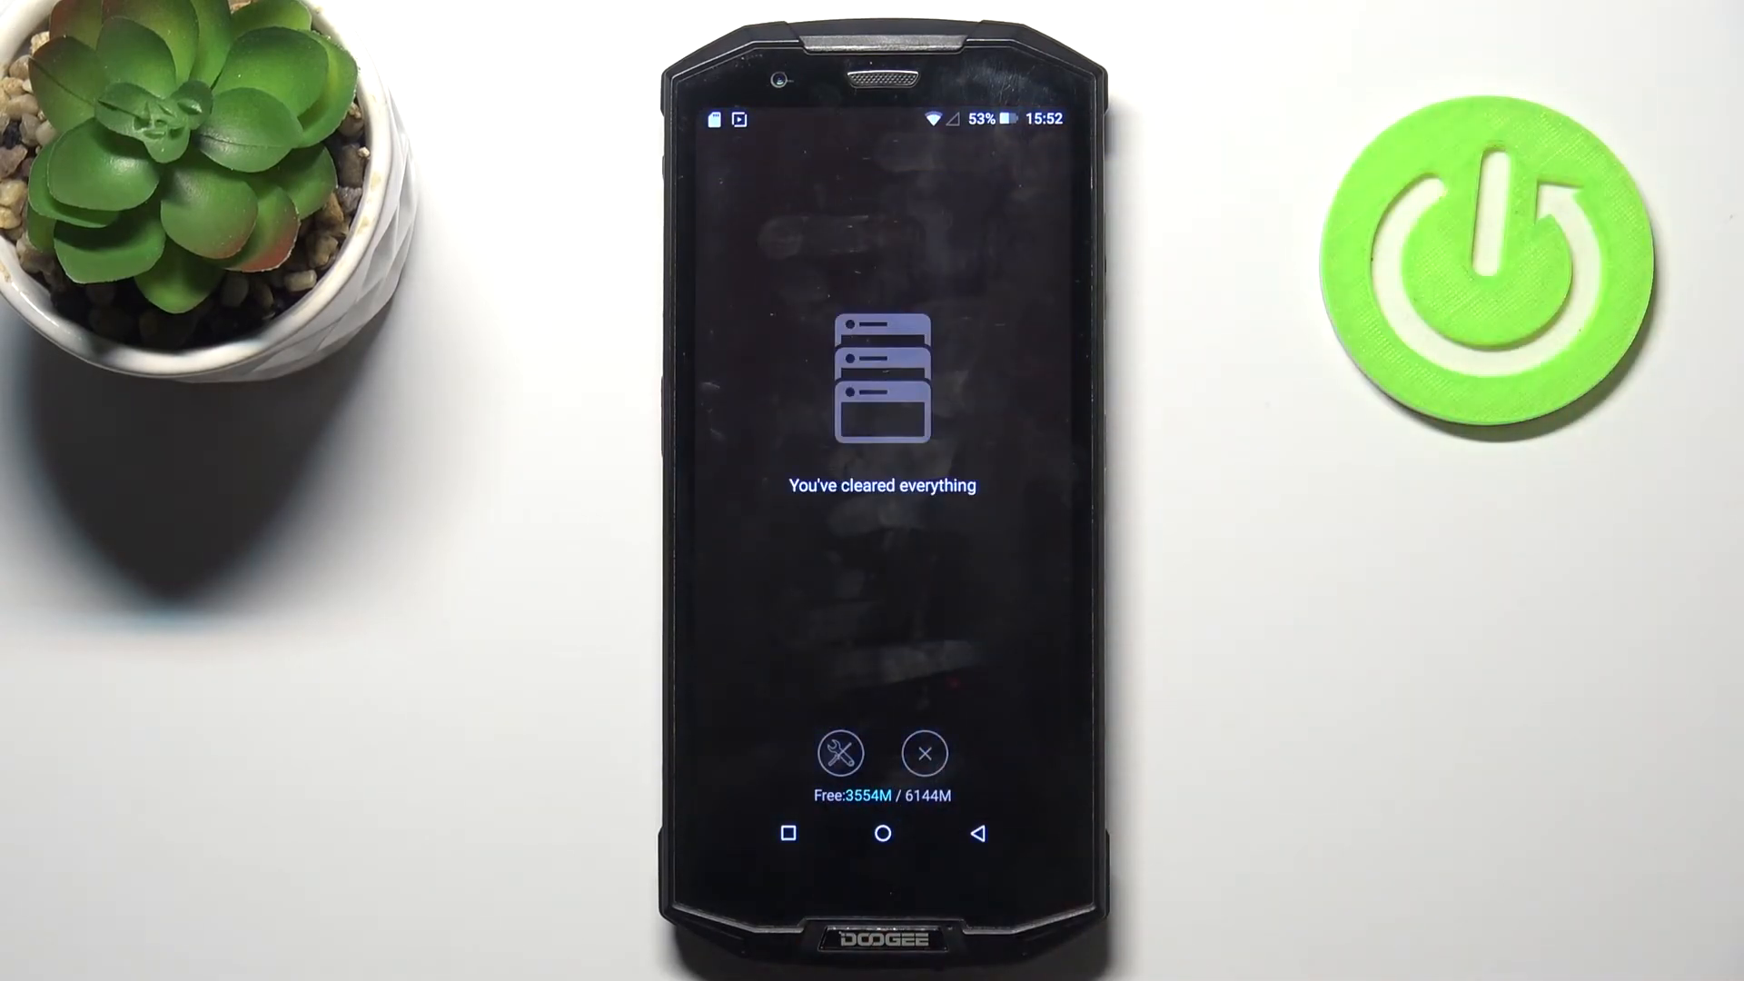